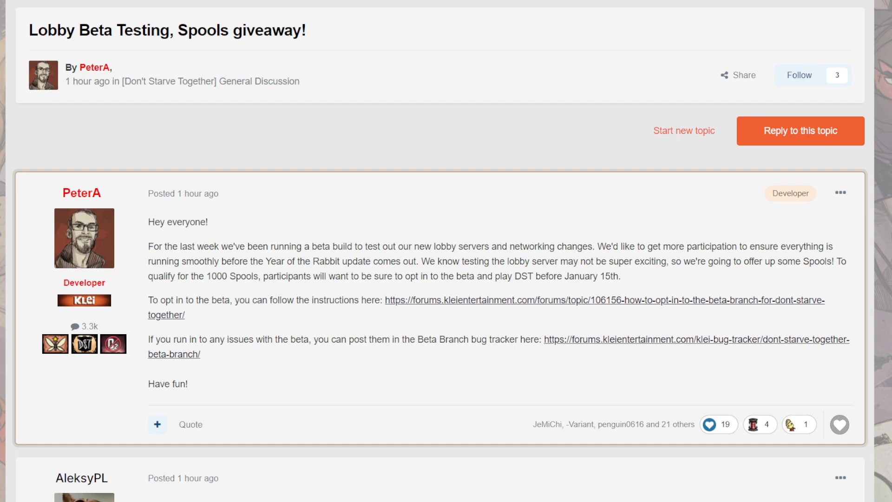
scroll(down, 3)
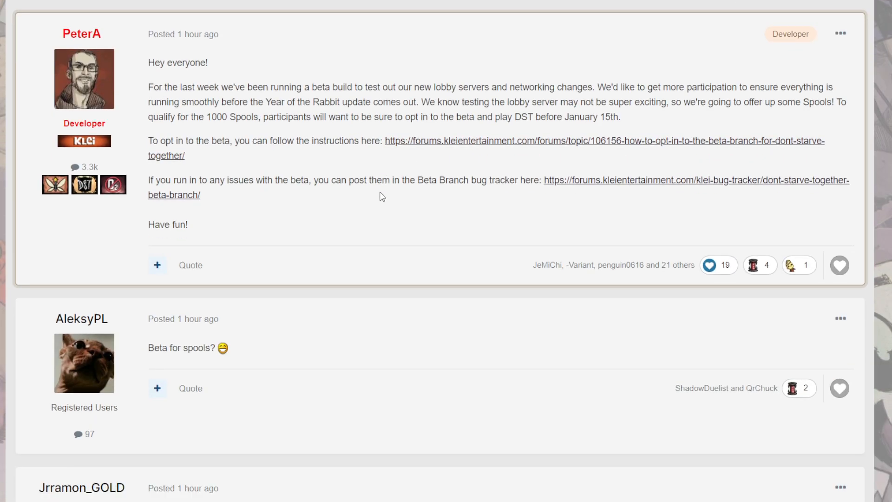
scroll(up, 3)
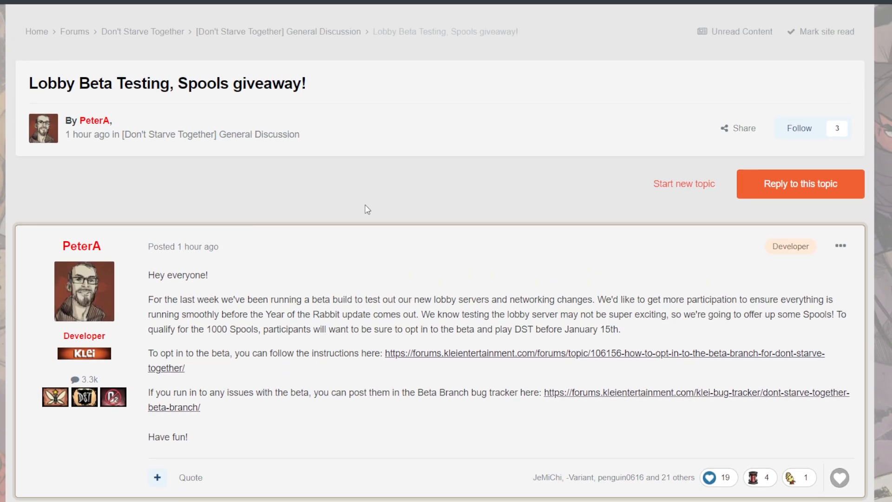